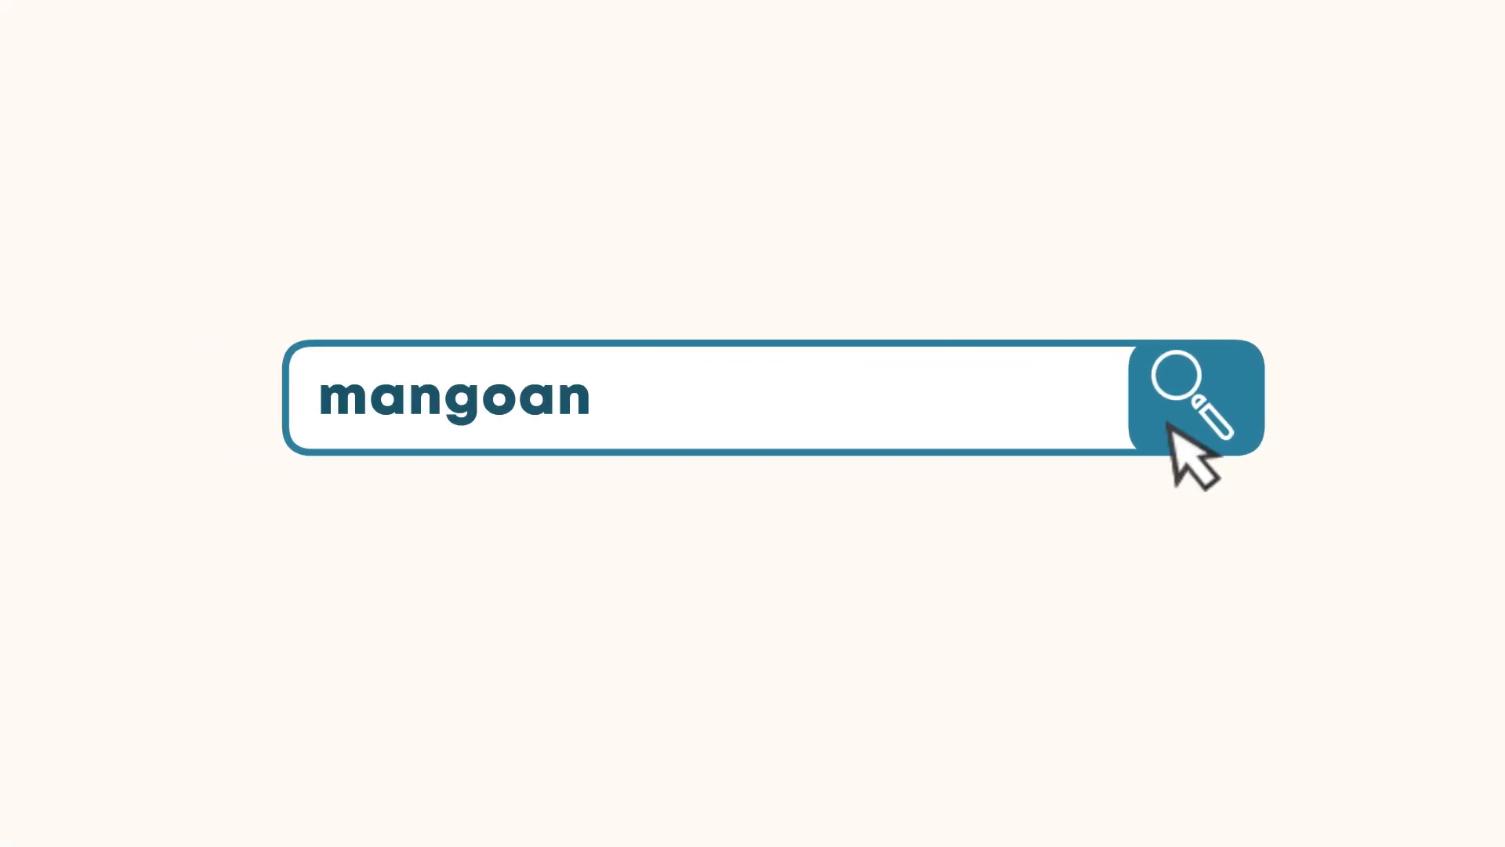
Press the search button to reveal the celebration scene with the 'Create Your Mango An...' headline
left_click(1198, 396)
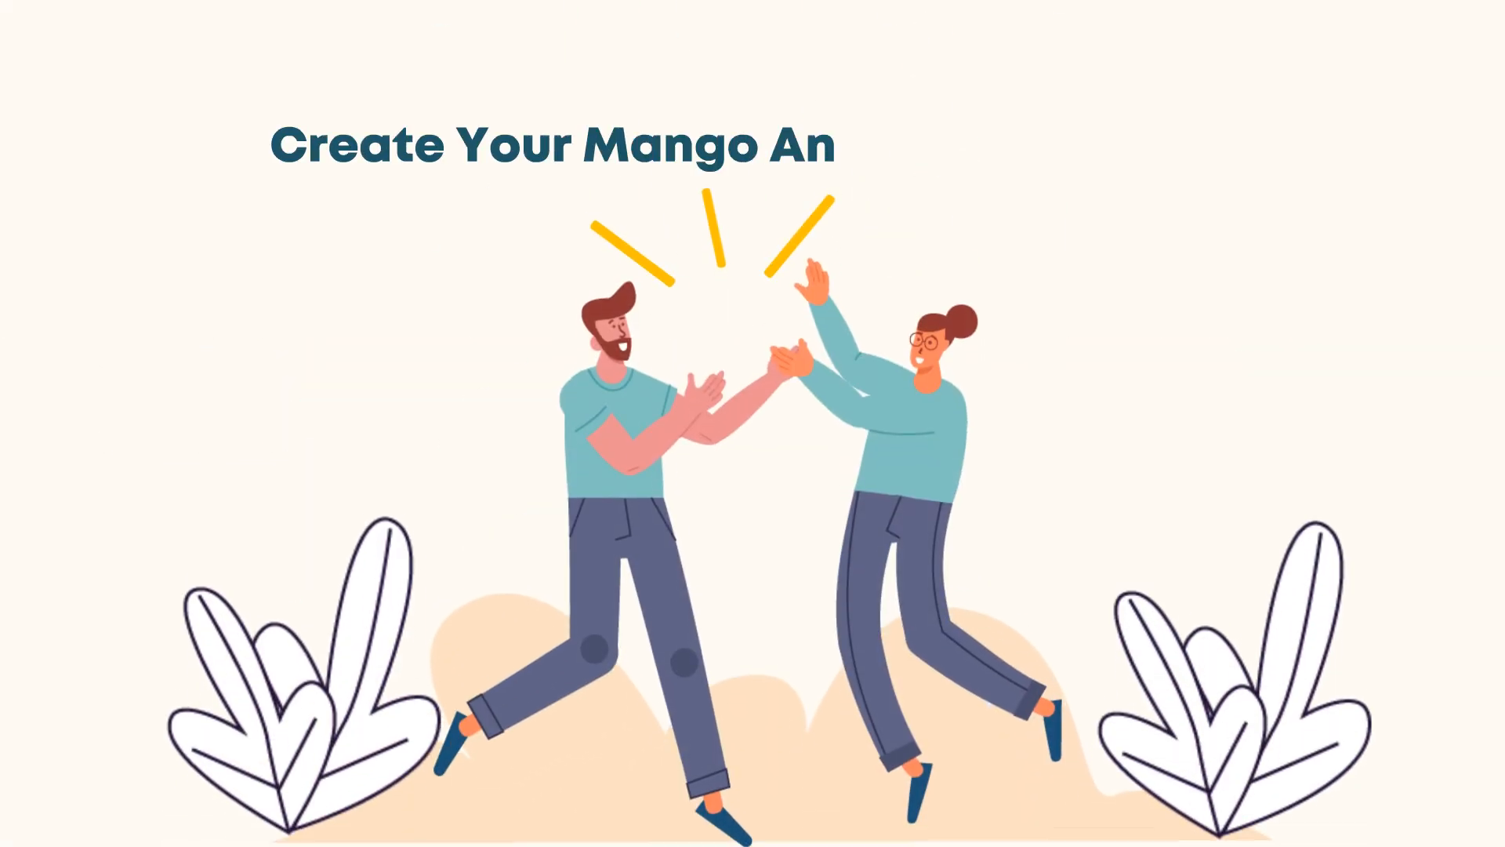